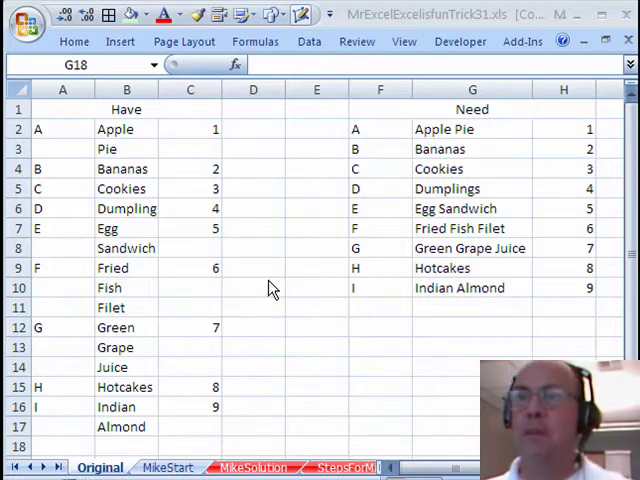
pyautogui.moveTo(237, 270)
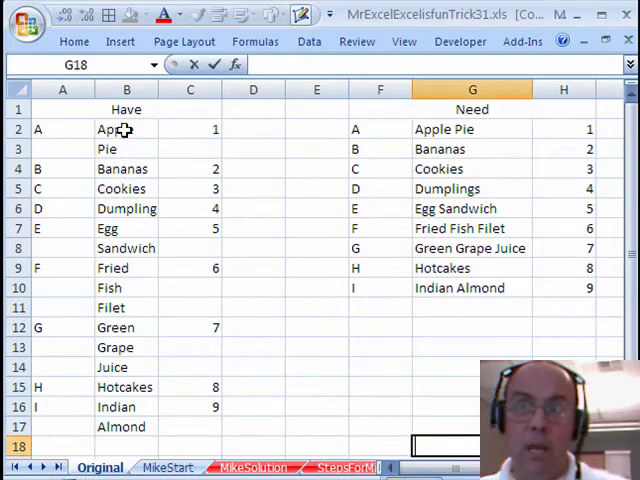
# Step: Point out the split Apple, Pie and Filet fragments in the Have list
pyautogui.click(126, 129)
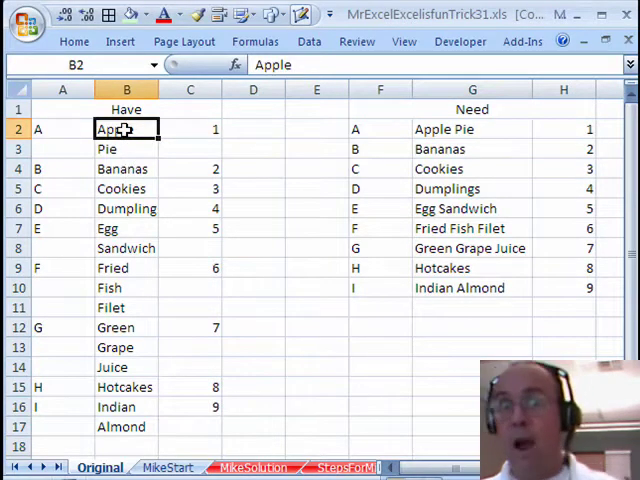
pyautogui.click(127, 148)
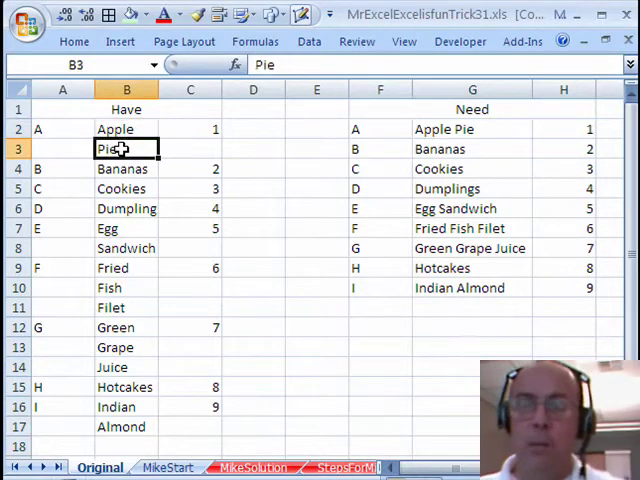
pyautogui.click(126, 129)
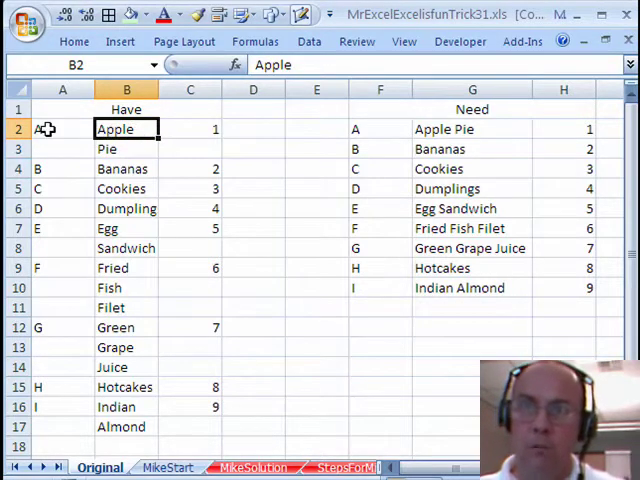
pyautogui.moveTo(155, 233)
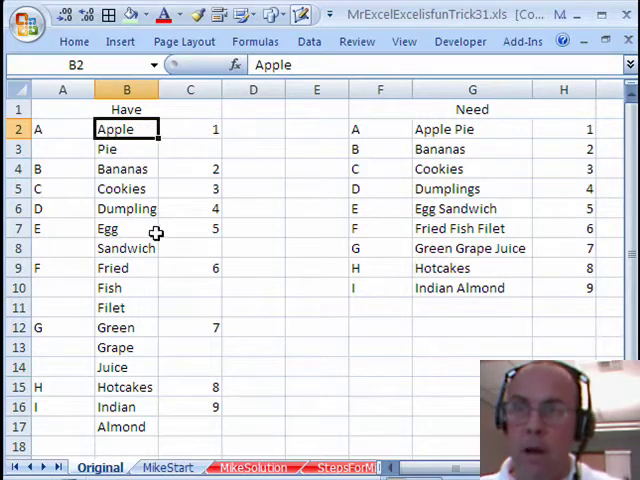
pyautogui.click(126, 307)
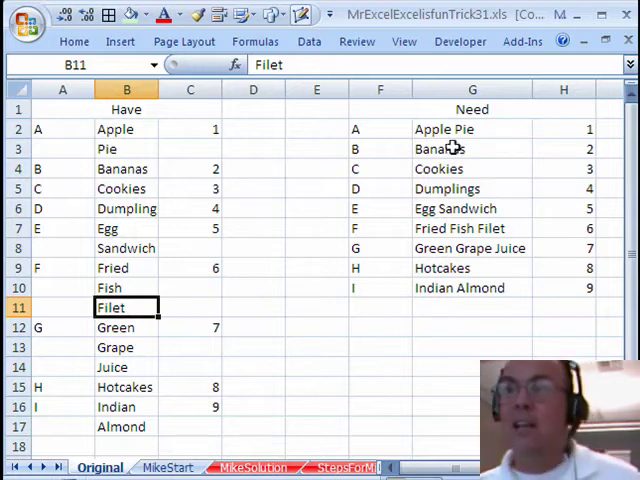
pyautogui.moveTo(333, 167)
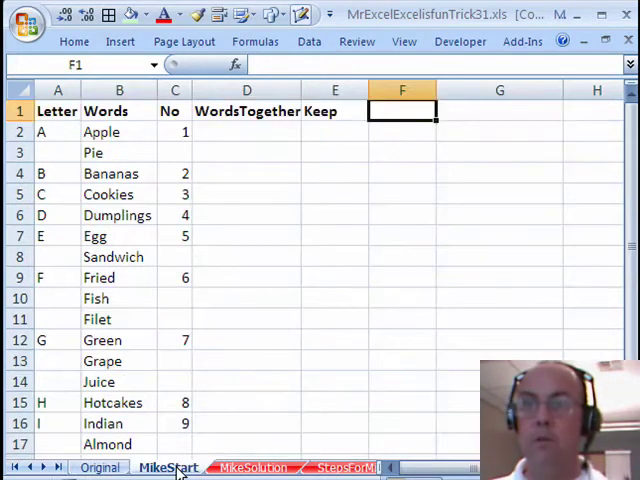
pyautogui.click(119, 110)
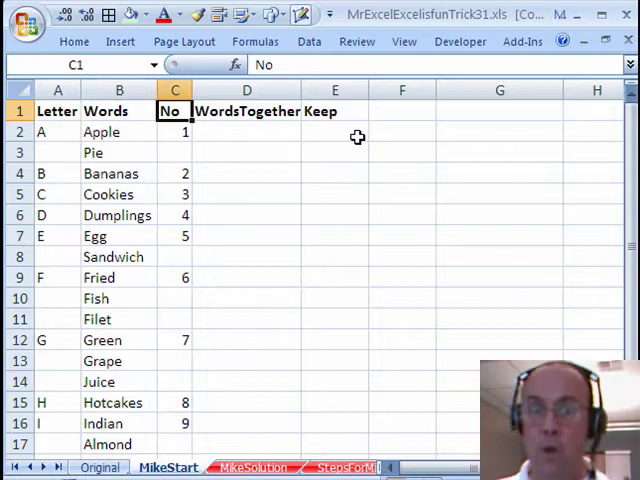
pyautogui.moveTo(240, 130)
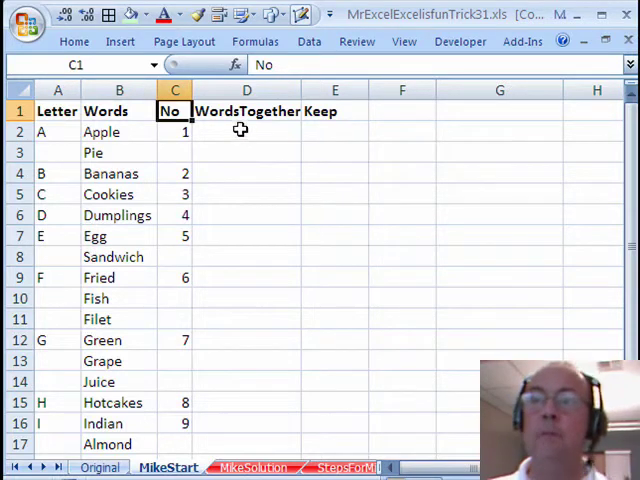
pyautogui.click(246, 132)
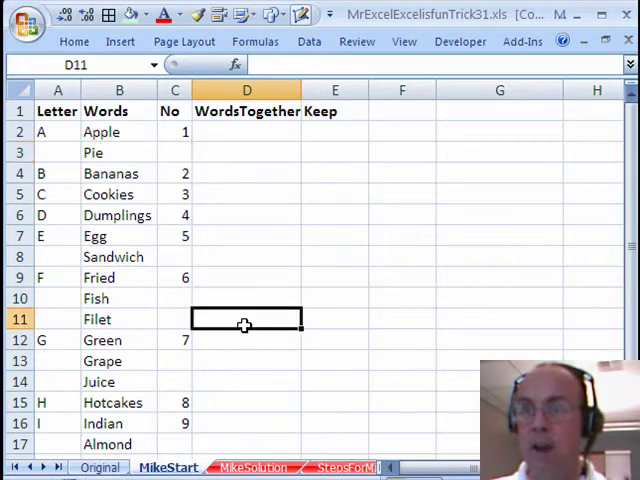
pyautogui.moveTo(325, 131)
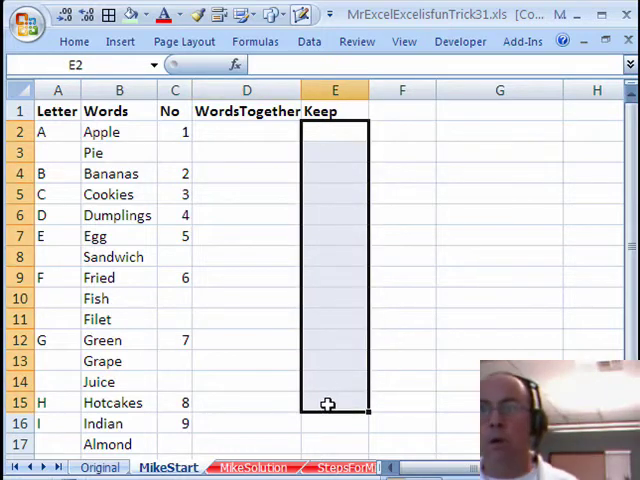
pyautogui.moveTo(313, 346)
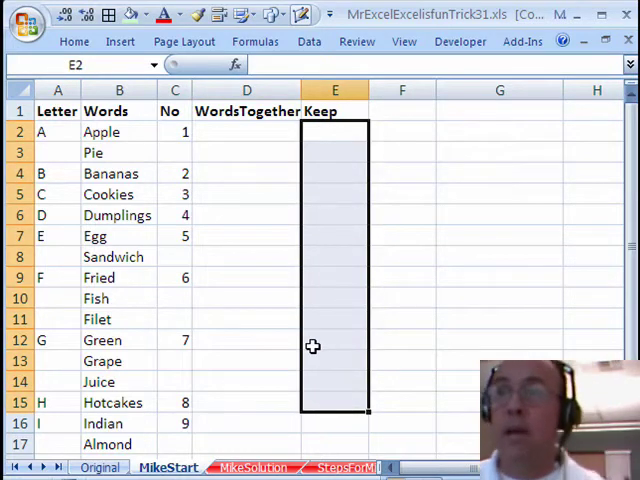
pyautogui.moveTo(68, 138)
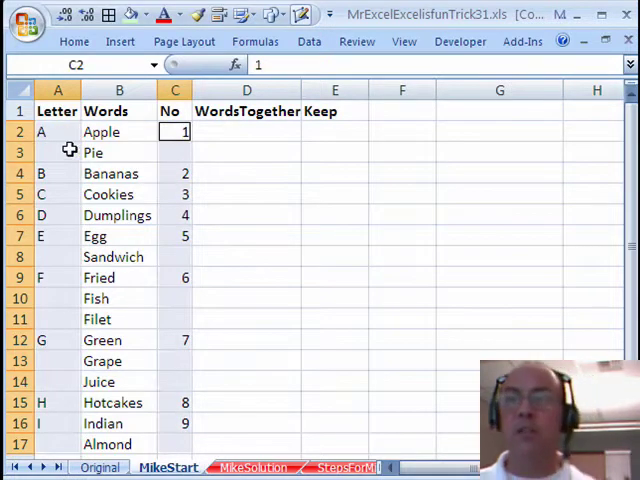
pyautogui.moveTo(145, 288)
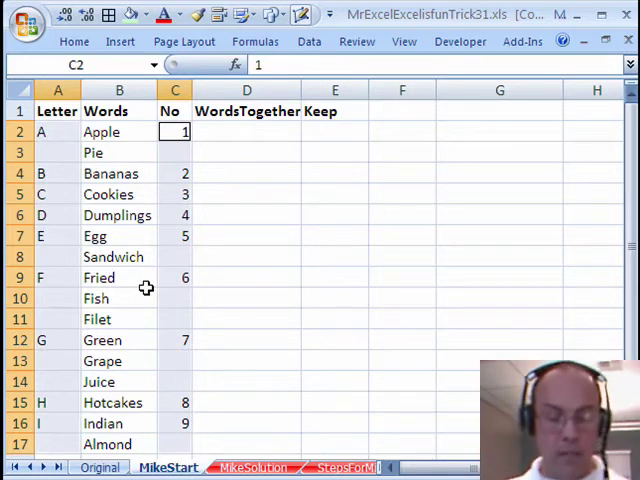
# Step: Select blank Letter and No cells via Go To Special and fill each from the cell above
pyautogui.press('f5')
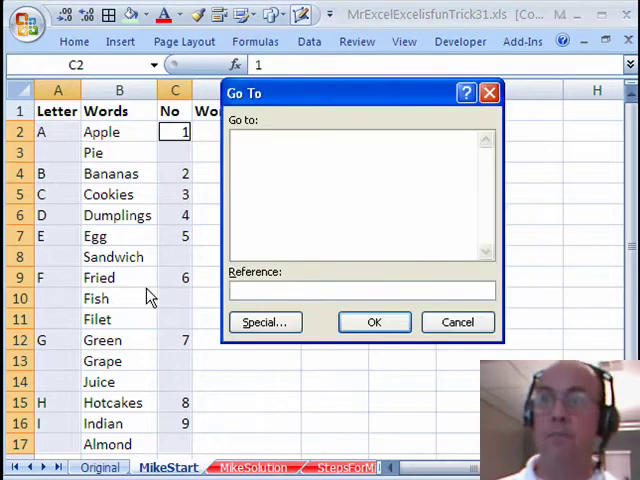
pyautogui.click(265, 321)
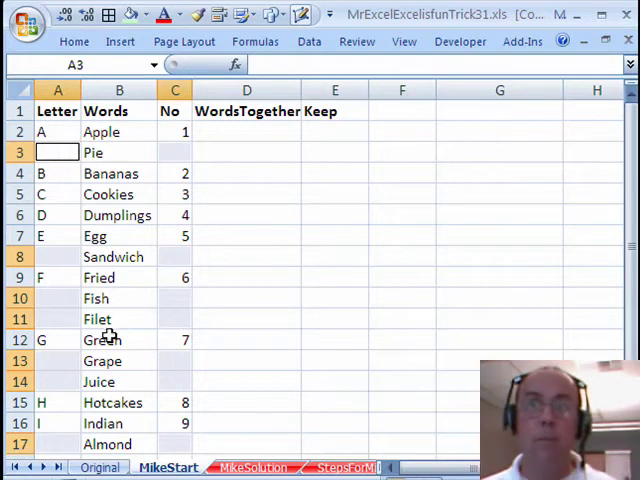
pyautogui.write('=')
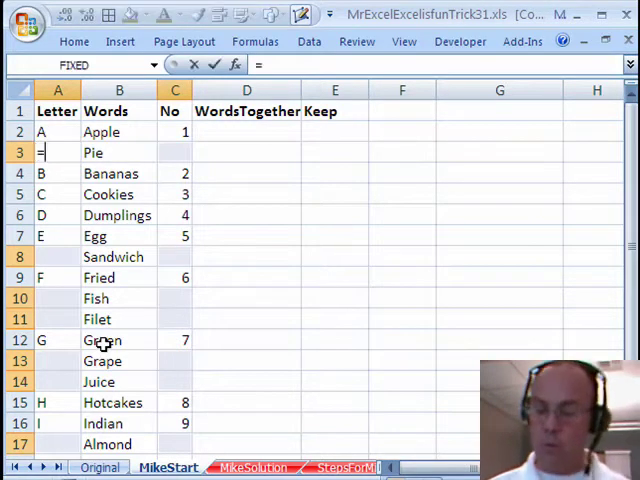
pyautogui.click(57, 131)
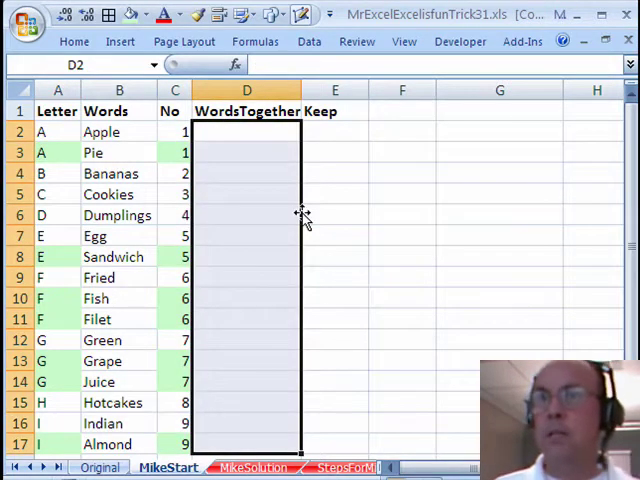
pyautogui.click(246, 152)
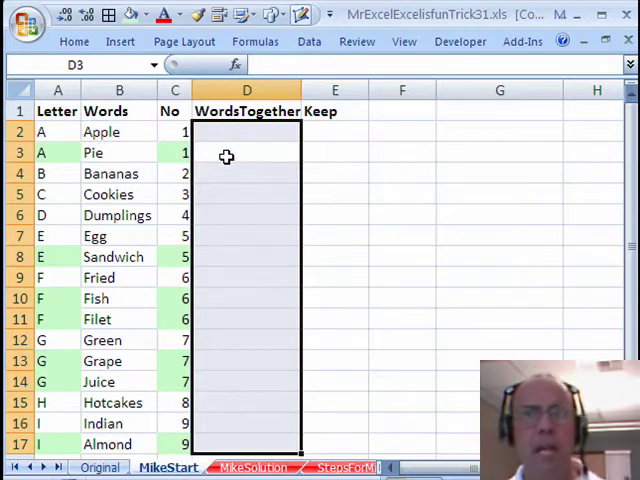
pyautogui.moveTo(49, 152)
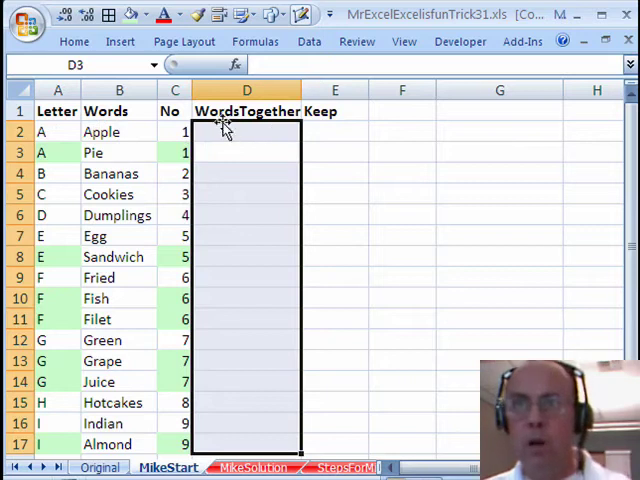
pyautogui.moveTo(245, 152)
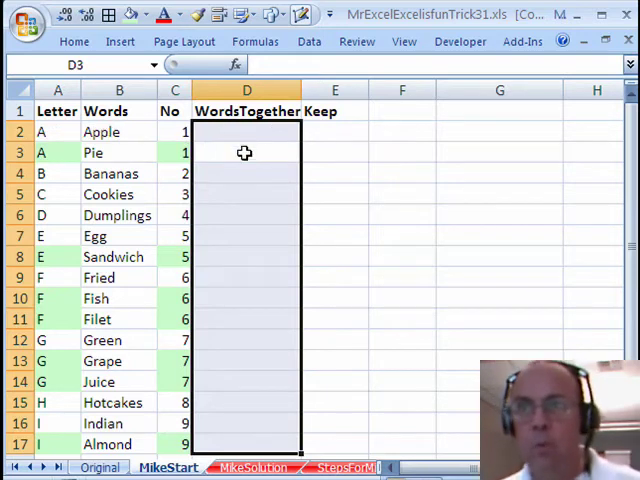
# Step: Enter =IF(A3=A2,D2&" "&B3,B3) in WordsTogether and check the row 11 formula
pyautogui.write('=if')
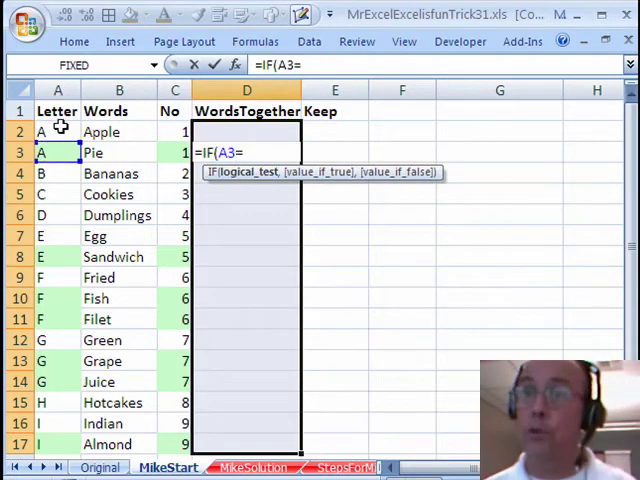
pyautogui.click(57, 131)
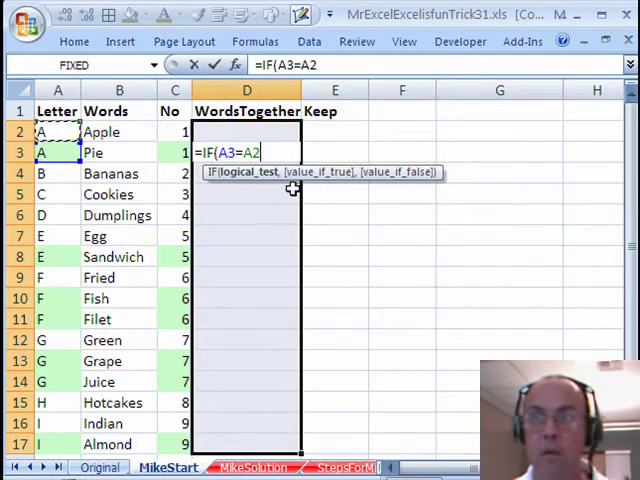
pyautogui.moveTo(267, 240)
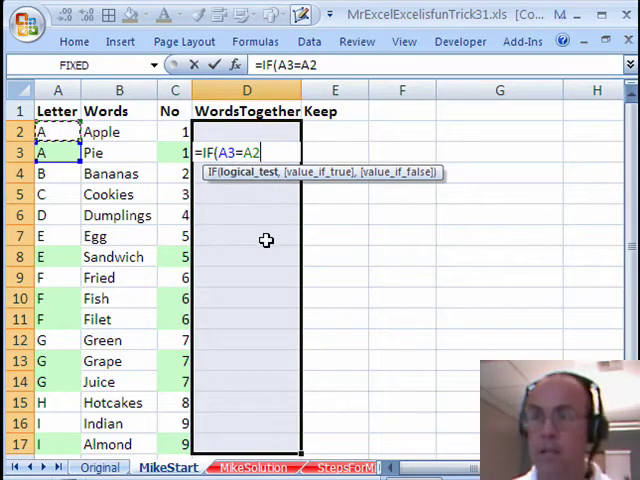
pyautogui.write(',')
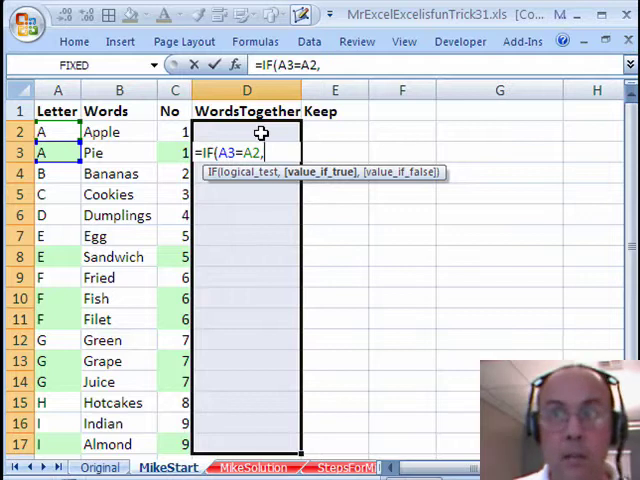
pyautogui.click(246, 131)
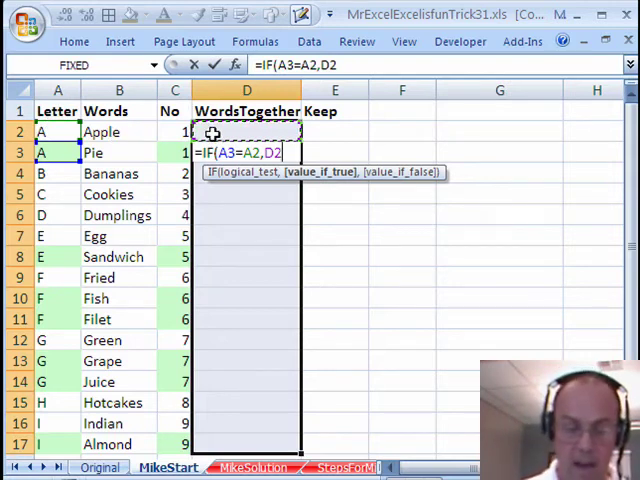
pyautogui.write('&')
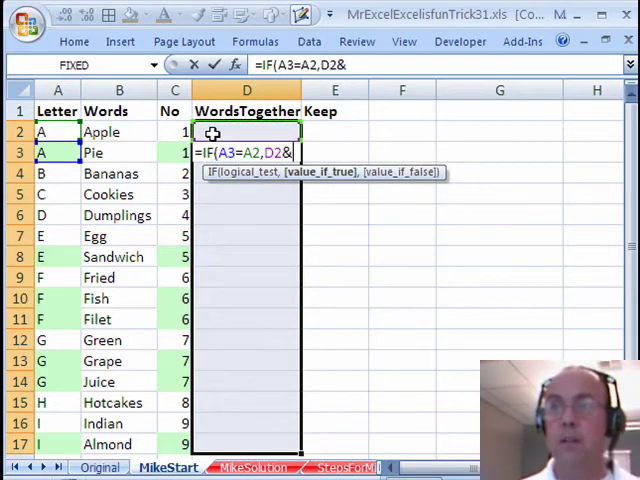
pyautogui.write('"')
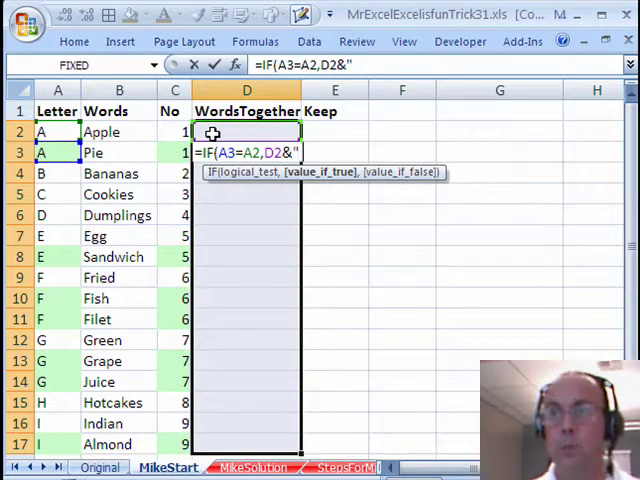
pyautogui.write('" "&B3')
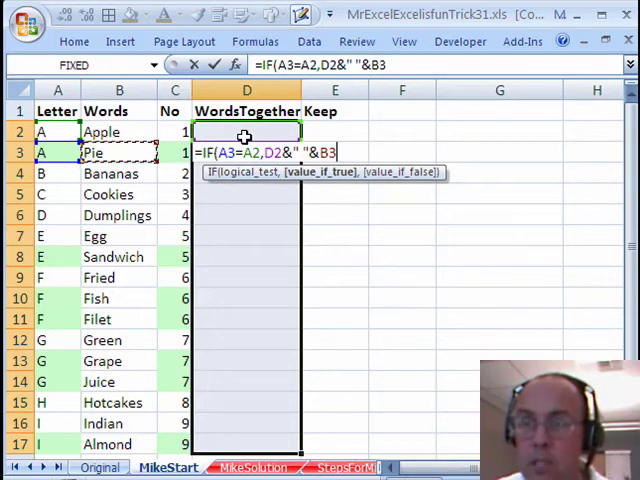
pyautogui.moveTo(217, 286)
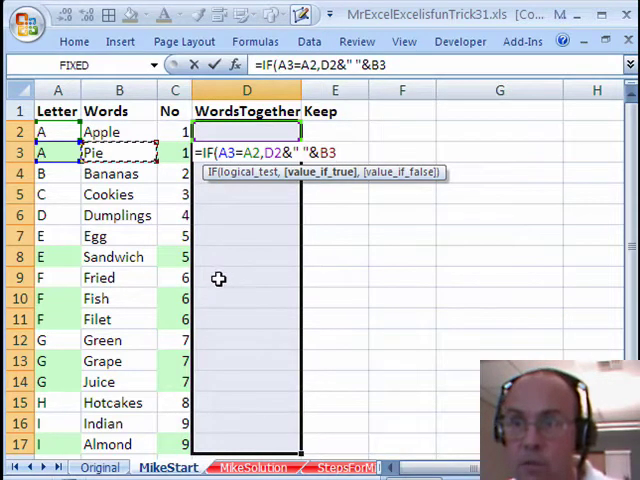
pyautogui.moveTo(280, 298)
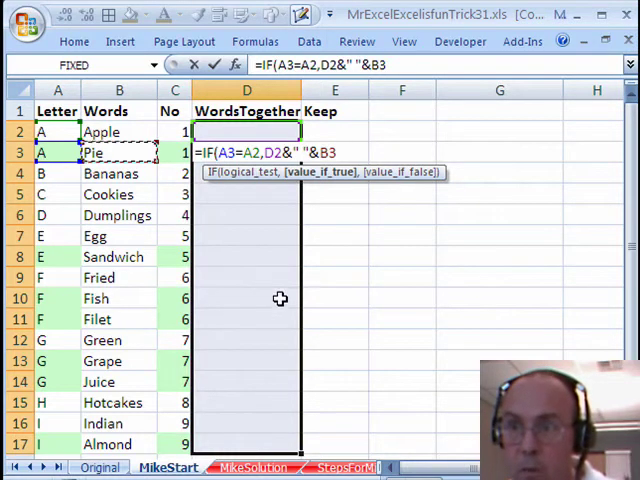
pyautogui.moveTo(156, 321)
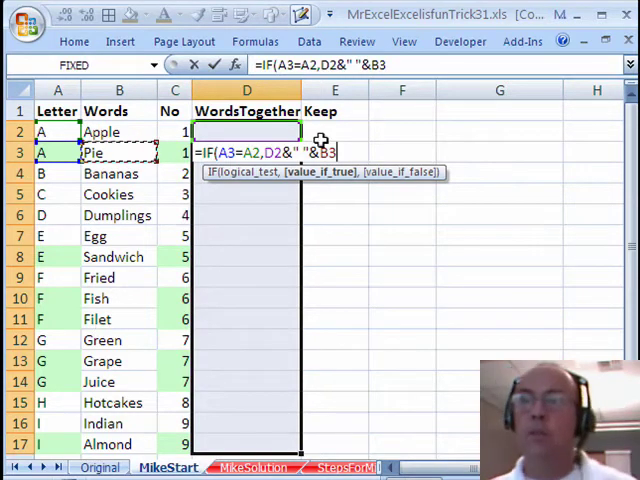
pyautogui.moveTo(271, 195)
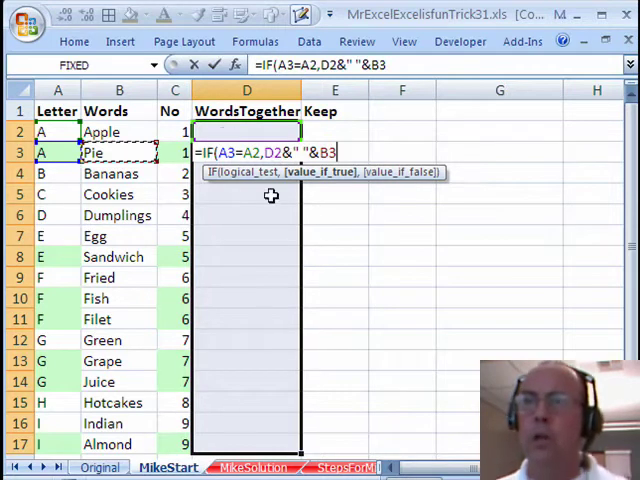
pyautogui.write(',')
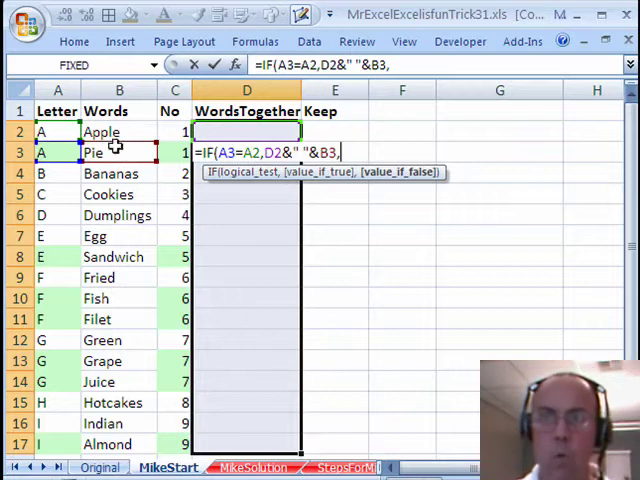
pyautogui.write('B3')
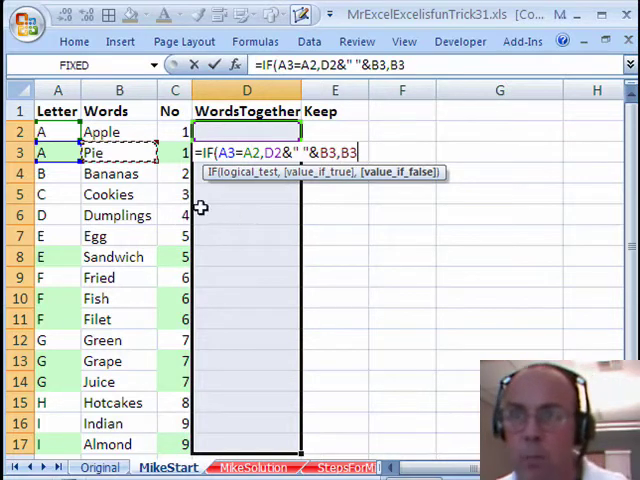
pyautogui.moveTo(249, 208)
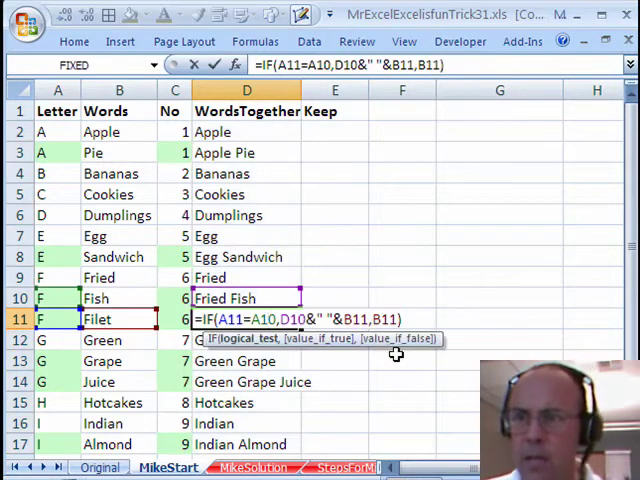
pyautogui.press('Enter')
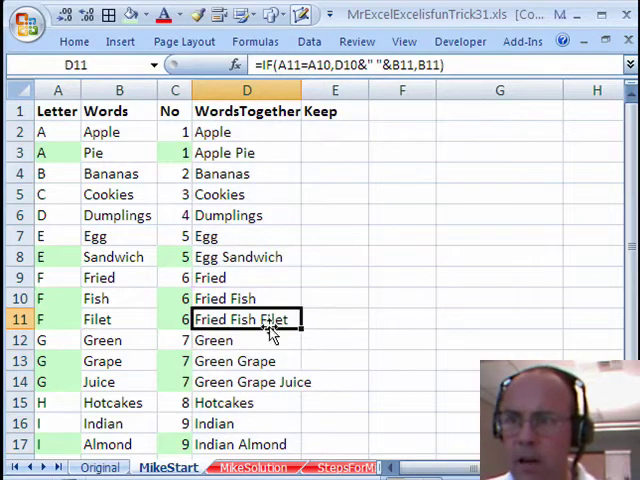
pyautogui.click(245, 173)
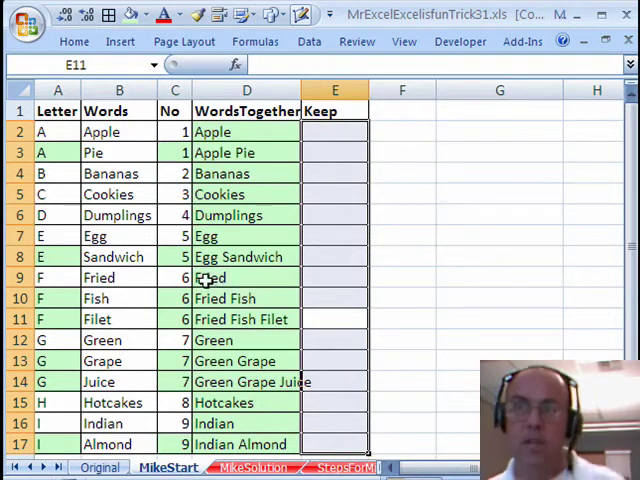
pyautogui.moveTo(335, 337)
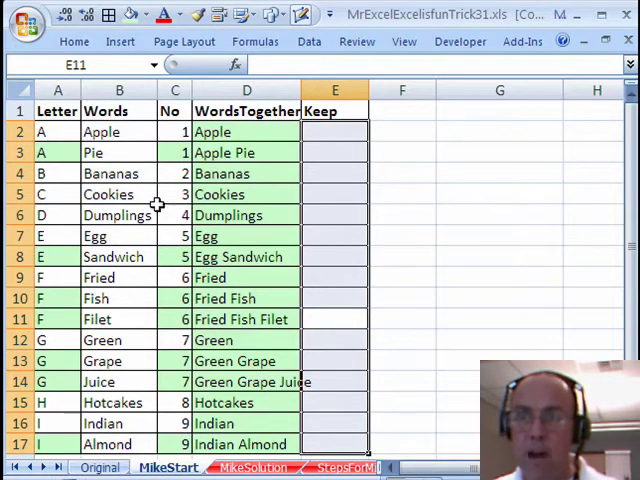
pyautogui.moveTo(44, 237)
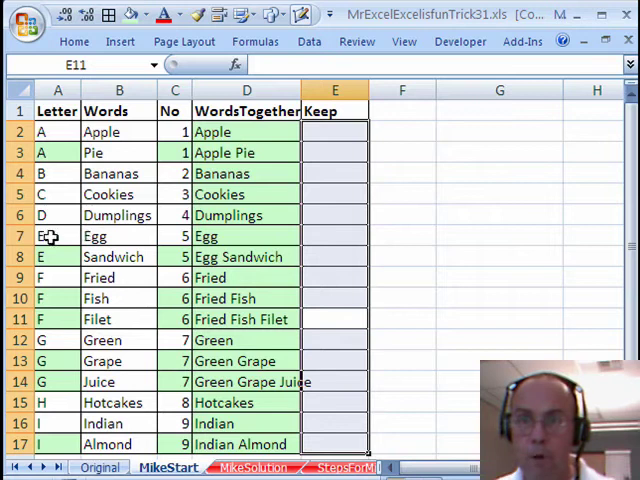
pyautogui.moveTo(44, 253)
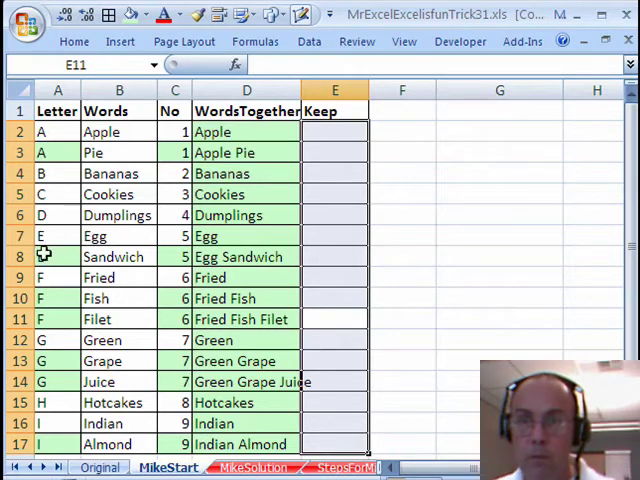
pyautogui.moveTo(348, 232)
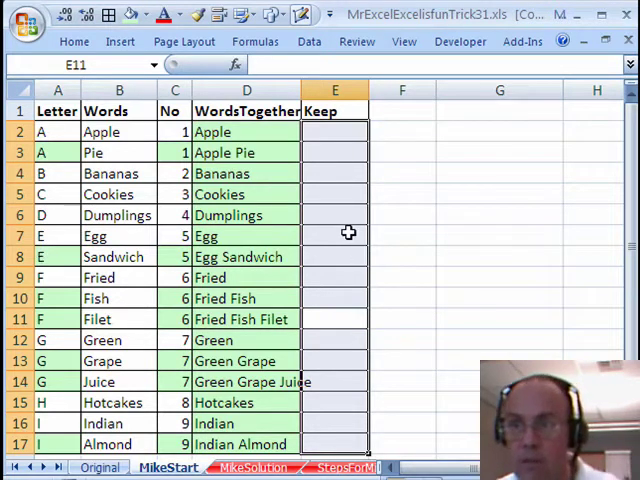
pyautogui.moveTo(227, 237)
pyautogui.write('=')
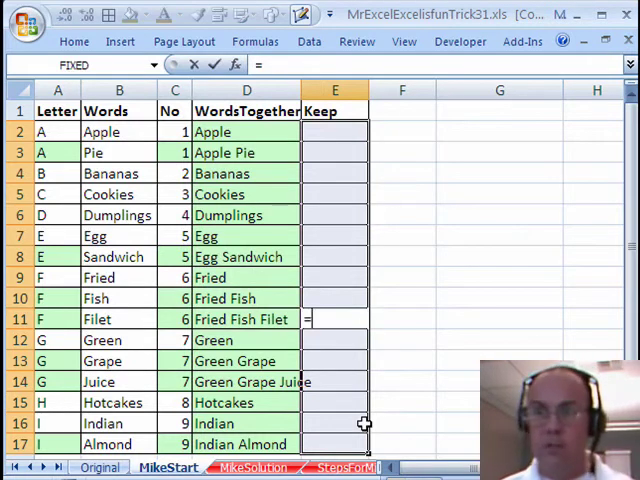
# Step: Enter the Keep letter-comparison formula (e.g. =A7<>A8) and inspect it in rows 3, 6 and others
pyautogui.click(40, 319)
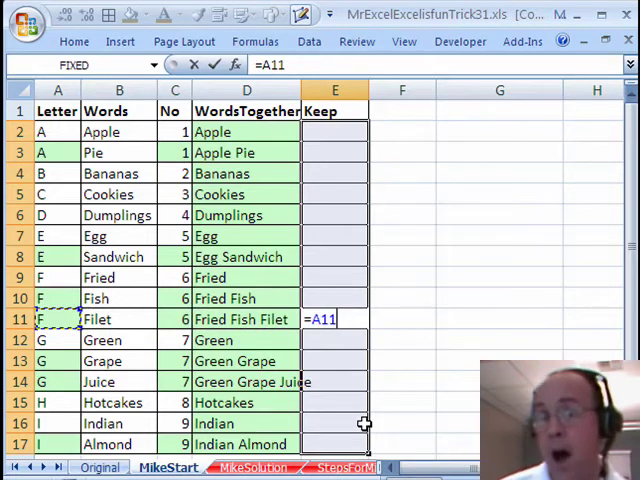
pyautogui.write('<>A12')
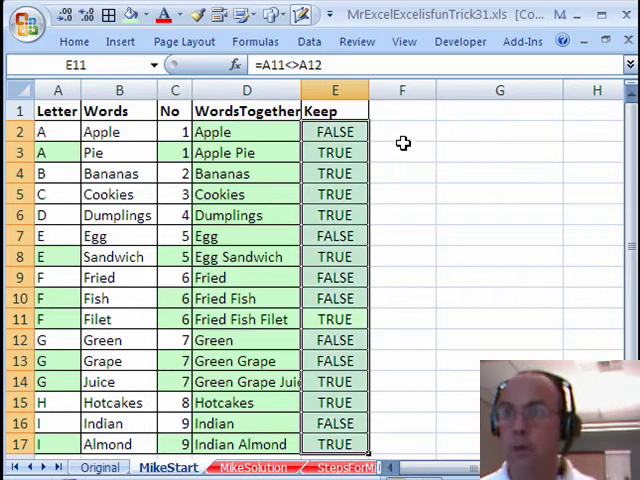
pyautogui.click(335, 152)
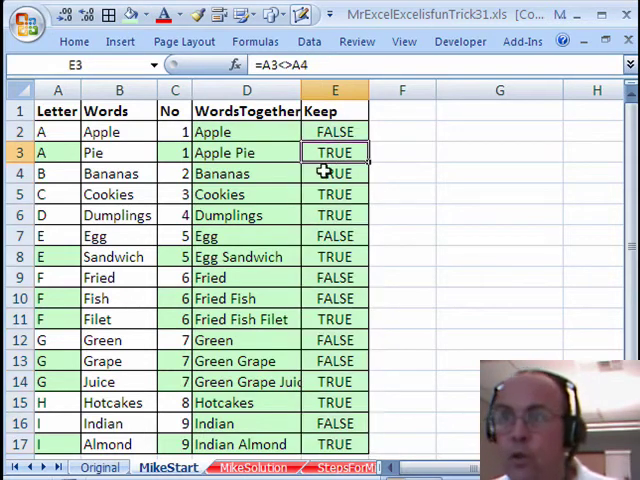
pyautogui.click(335, 215)
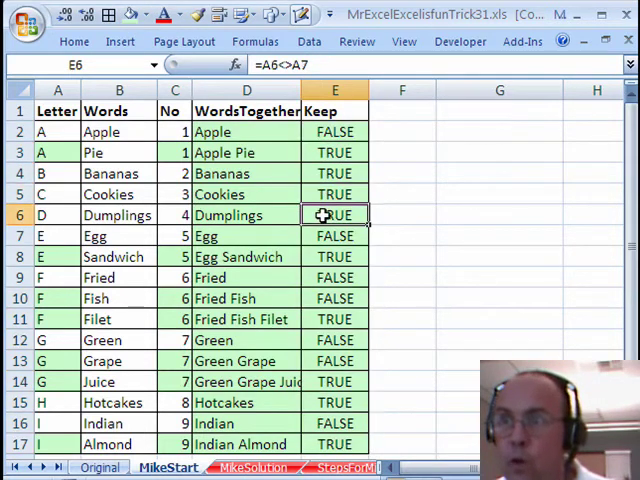
pyautogui.click(335, 236)
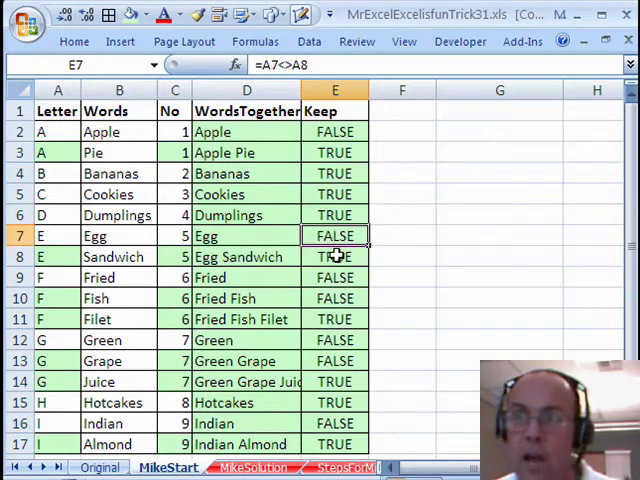
pyautogui.click(335, 257)
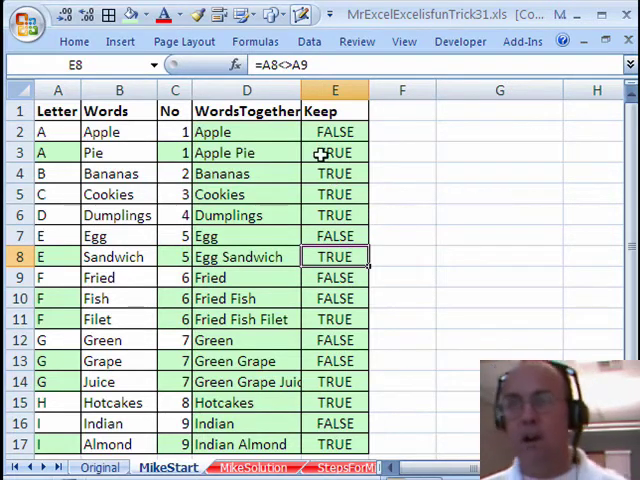
pyautogui.rightClick(335, 152)
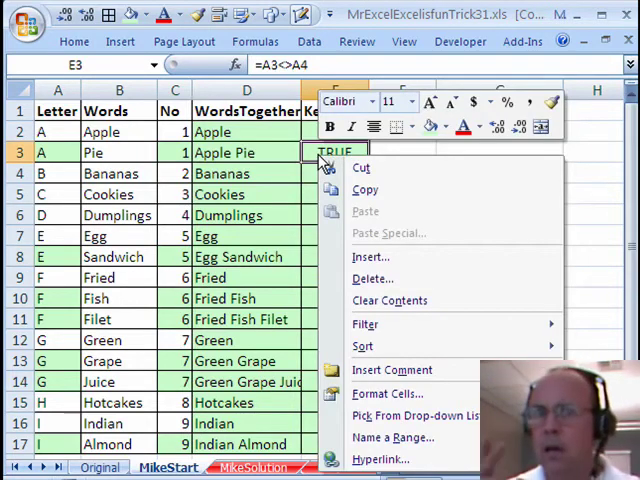
pyautogui.moveTo(362, 346)
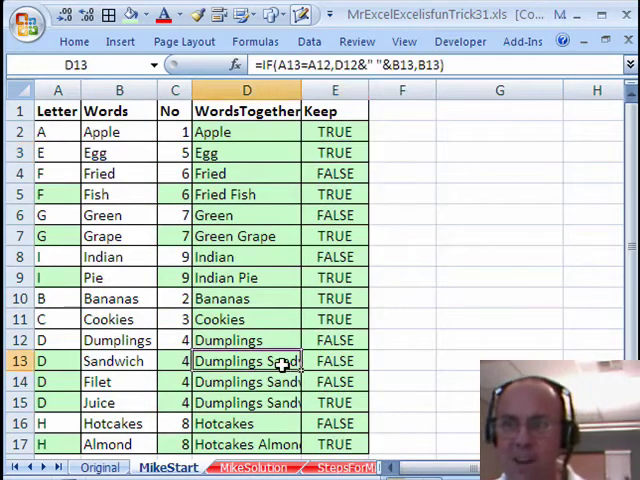
pyautogui.doubleClick(246, 361)
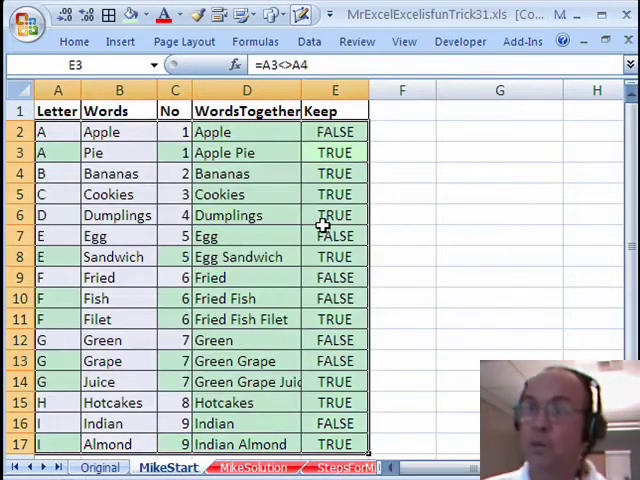
# Step: Turn on Data Filter and show only TRUE rows in the Keep column
pyautogui.click(246, 152)
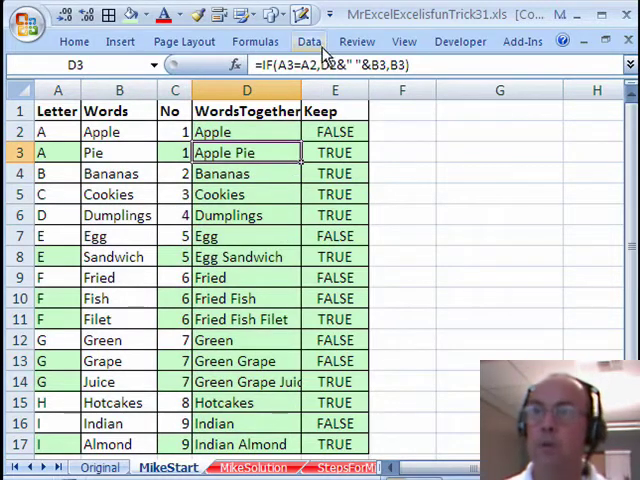
pyautogui.click(309, 41)
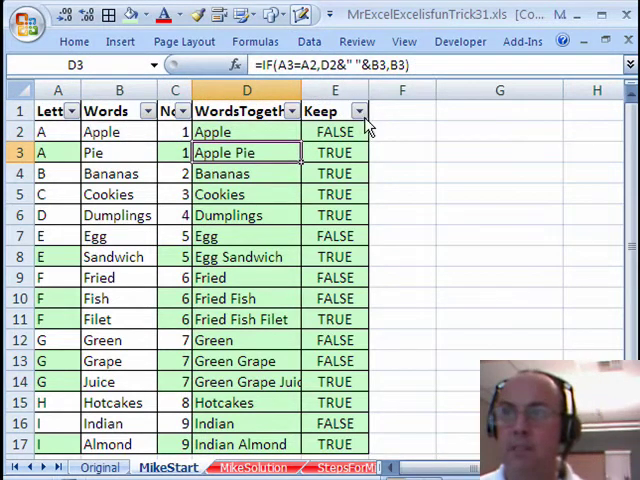
pyautogui.click(358, 110)
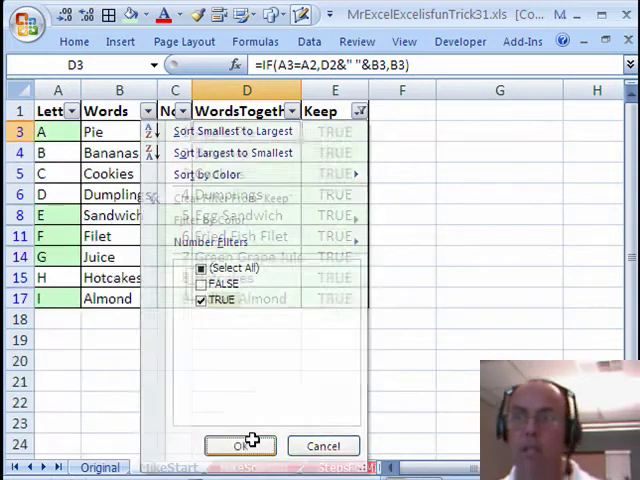
pyautogui.click(240, 445)
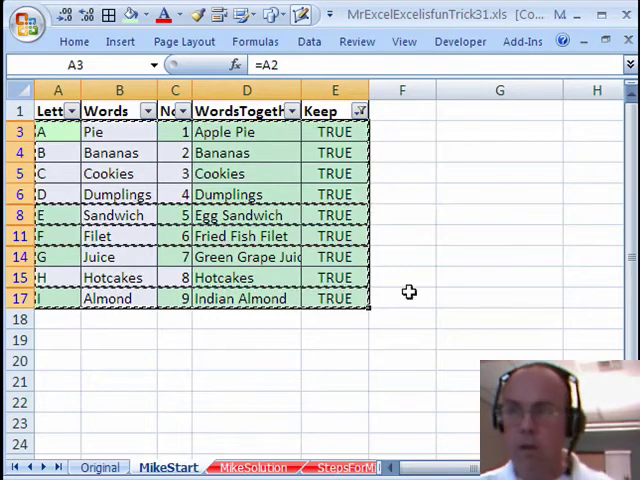
# Step: Paste the kept records below the table and delete the single-word column from the copy
pyautogui.click(402, 338)
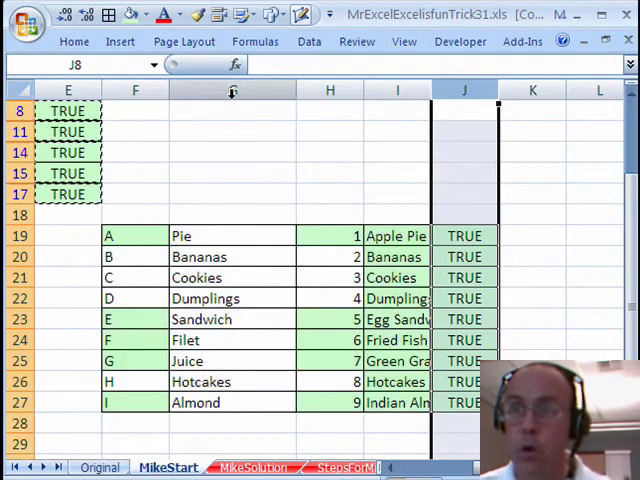
pyautogui.rightClick(230, 90)
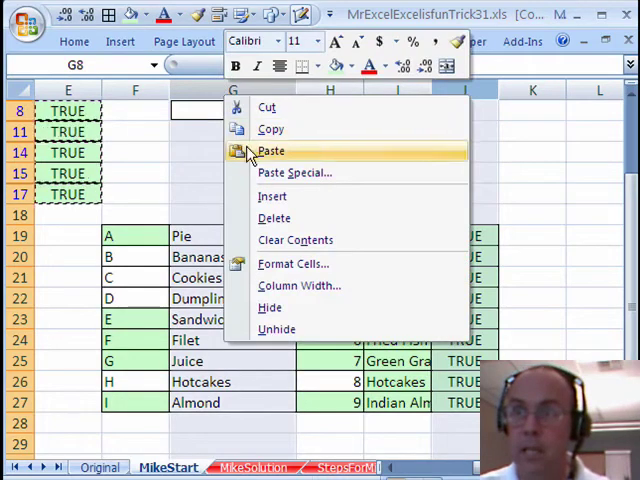
pyautogui.click(271, 150)
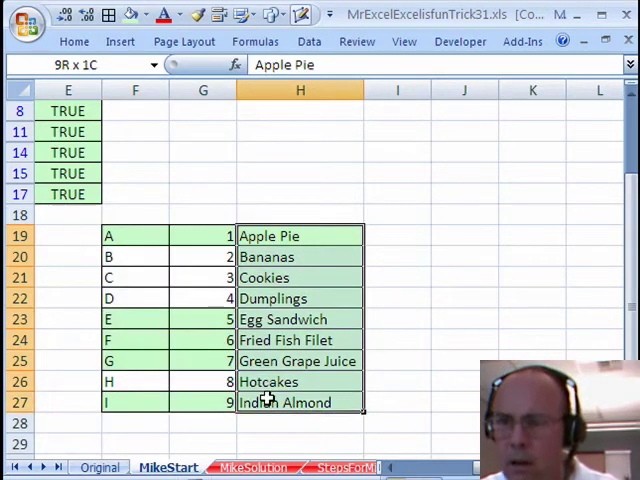
pyautogui.click(299, 235)
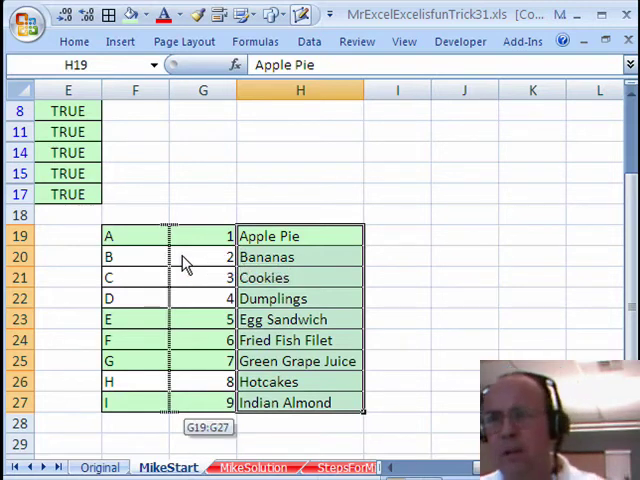
pyautogui.moveTo(178, 262)
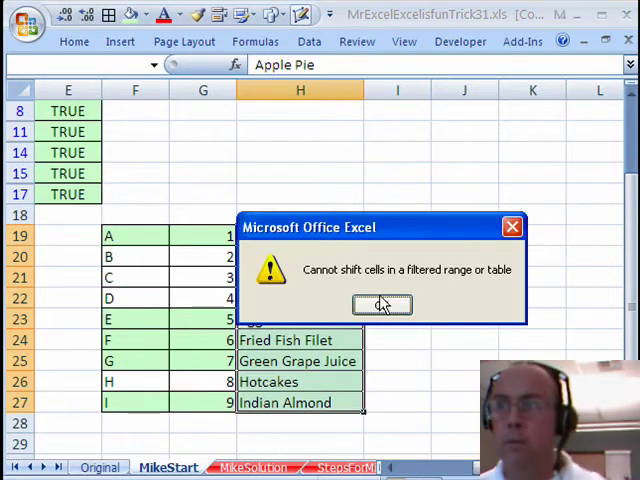
# Step: Dismiss the 'Cannot shift cells' warning and clear the filter so all rows show
pyautogui.click(381, 305)
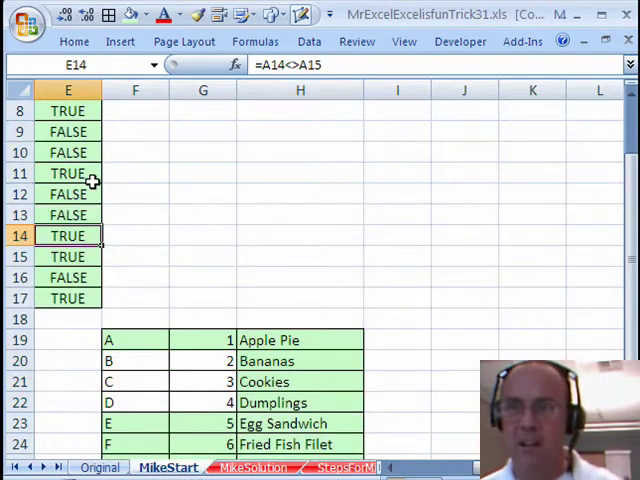
pyautogui.scroll(-3)
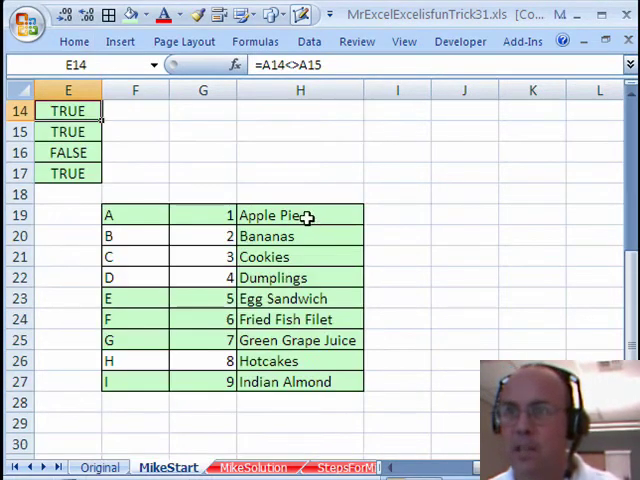
pyautogui.click(300, 215)
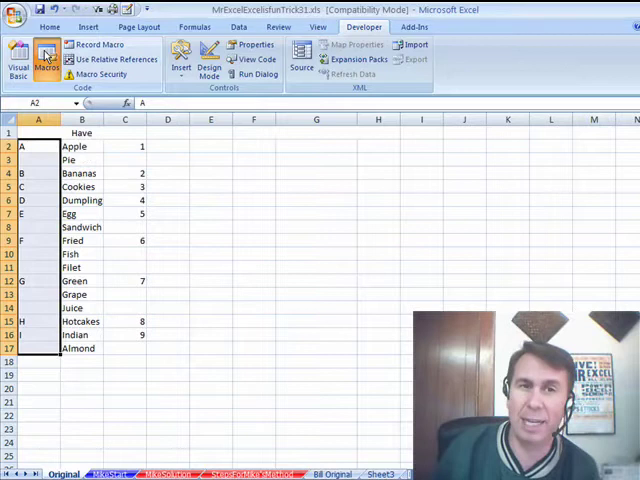
# Step: Run the FixThem macro from the Macros list on the Original sheet
pyautogui.click(45, 58)
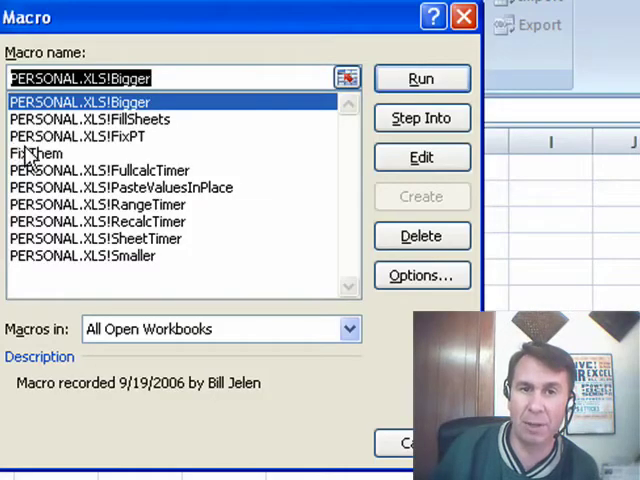
pyautogui.click(421, 275)
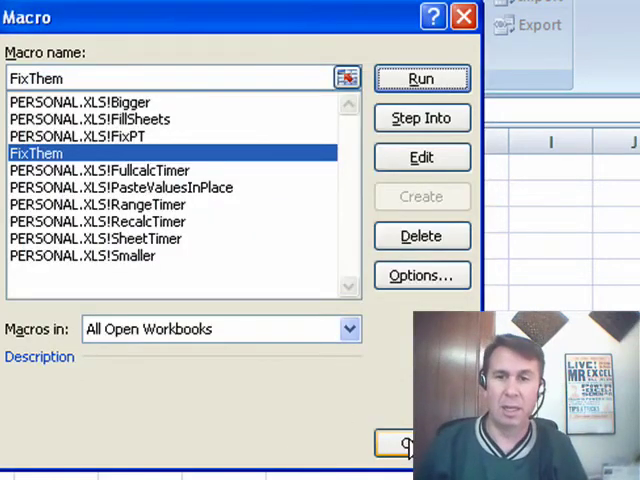
pyautogui.click(421, 79)
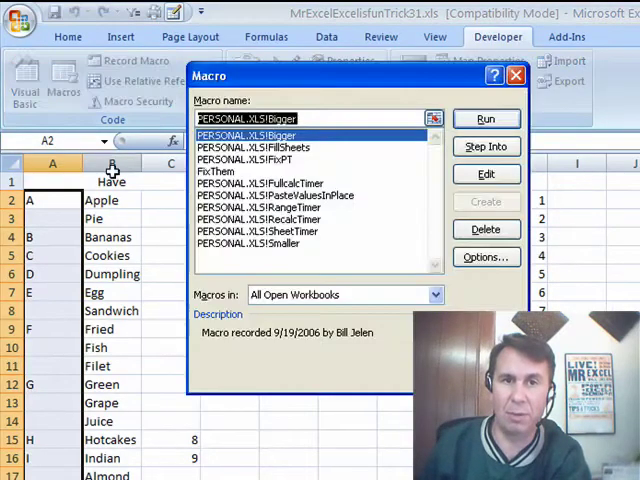
# Step: Select FixThem in the Macros dialog and open its VBA code for editing
pyautogui.click(216, 171)
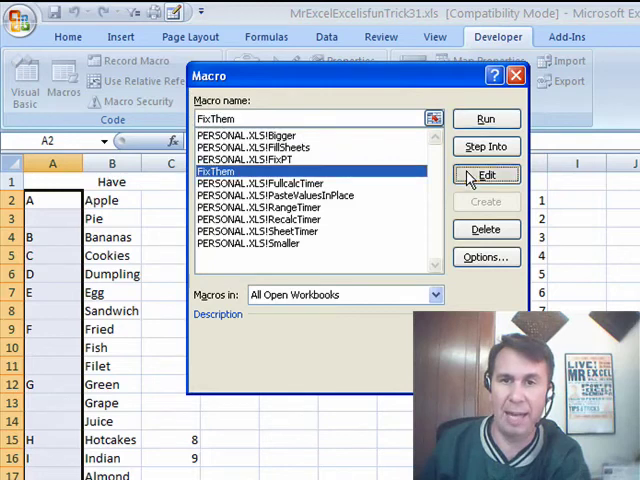
pyautogui.click(486, 175)
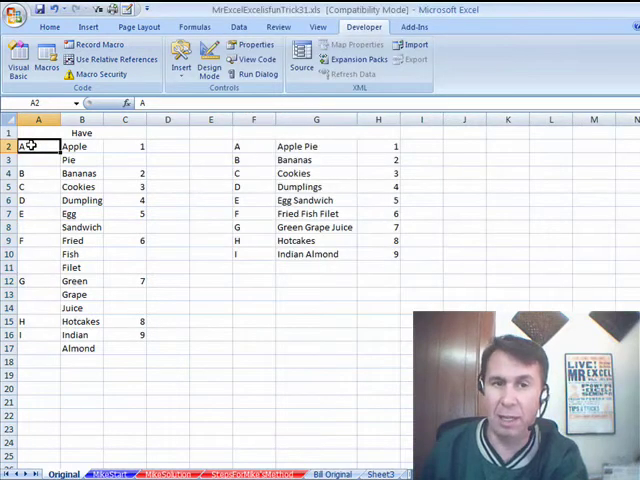
pyautogui.click(18, 55)
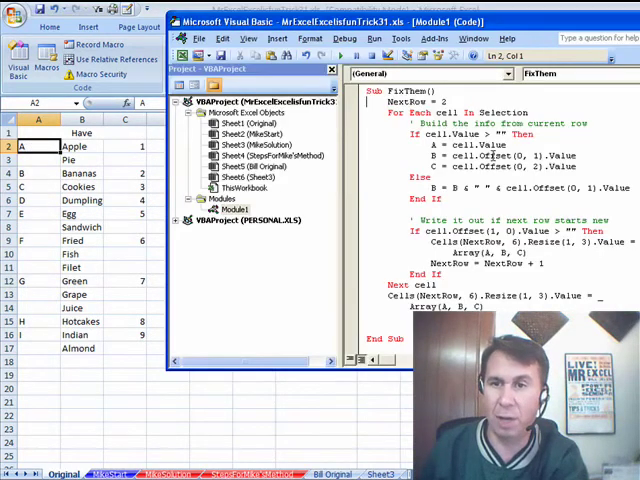